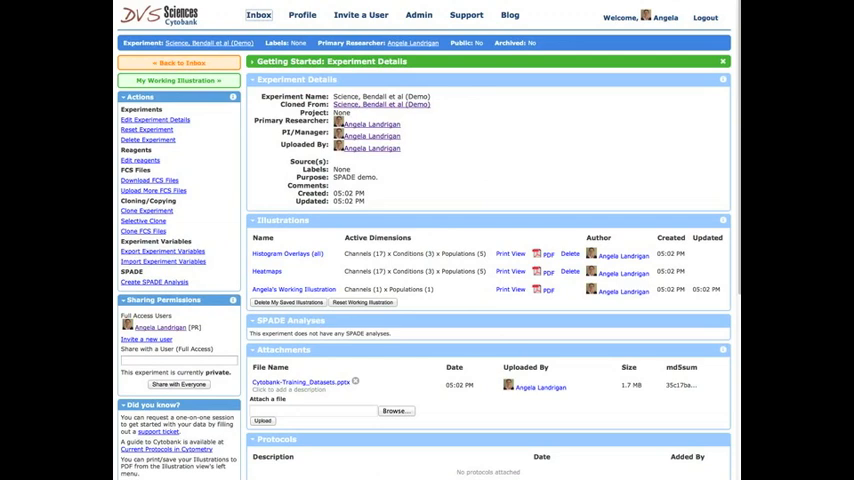
{"action": "mouse_move", "coordinate": [266, 194]}
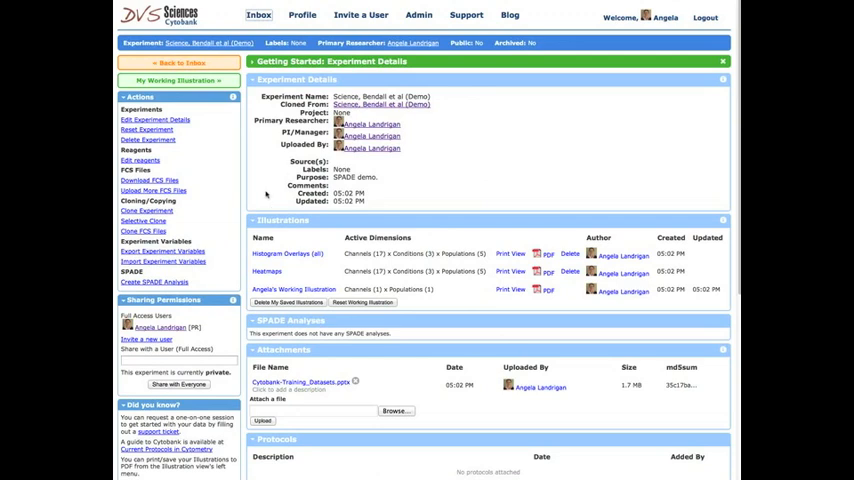
Step: Create a new SPADE analysis named SPADE 12-21-12 from the experiment
{"action": "left_click", "coordinate": [152, 280]}
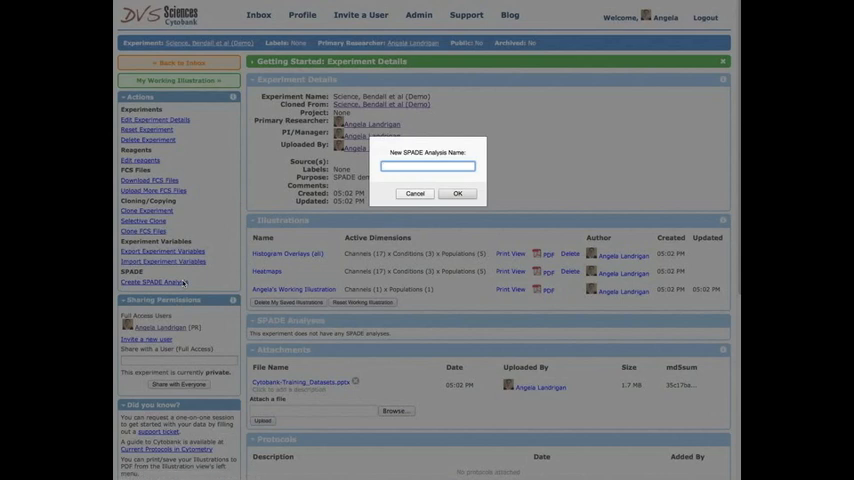
{"action": "type", "text": "SPADE"}
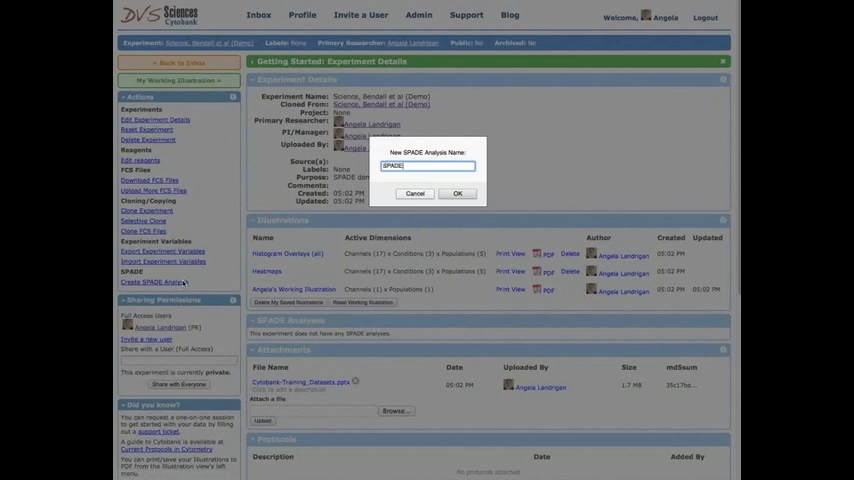
{"action": "type", "text": "12-21-12"}
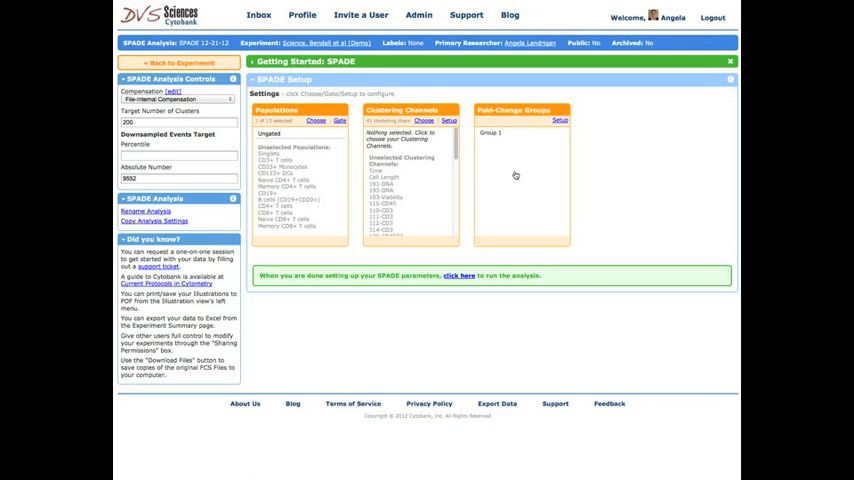
{"action": "mouse_move", "coordinate": [516, 176]}
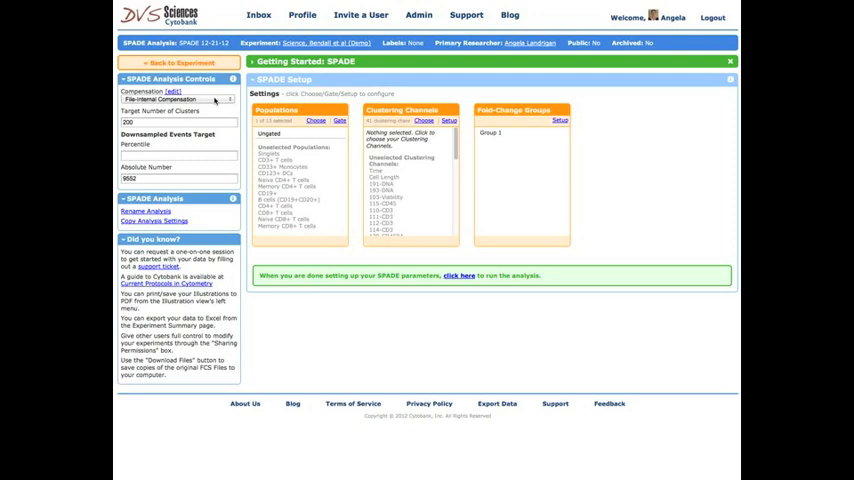
{"action": "mouse_move", "coordinate": [216, 136]}
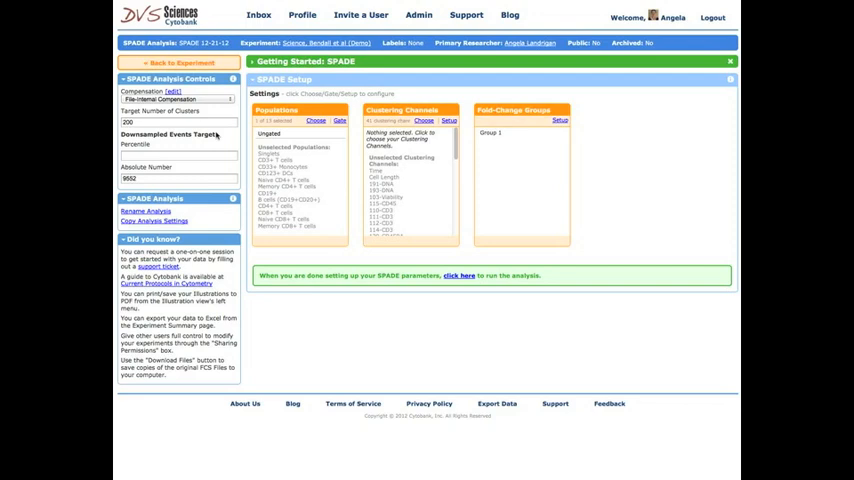
{"action": "mouse_move", "coordinate": [204, 152]}
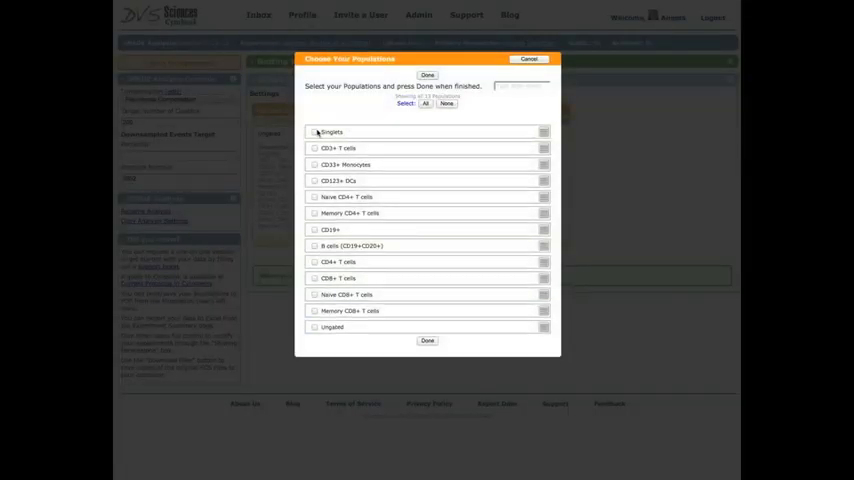
Step: Choose Singlets as the SPADE population and move on to the clustering channels chooser
{"action": "left_click", "coordinate": [314, 136]}
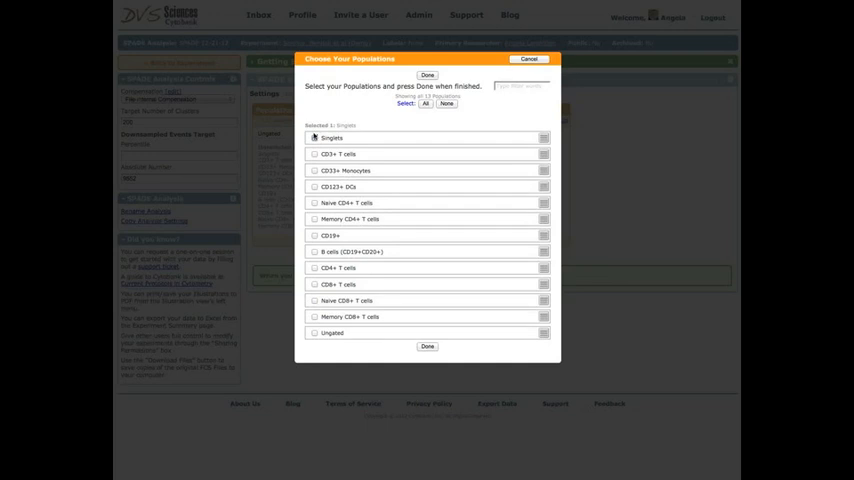
{"action": "left_click", "coordinate": [428, 346]}
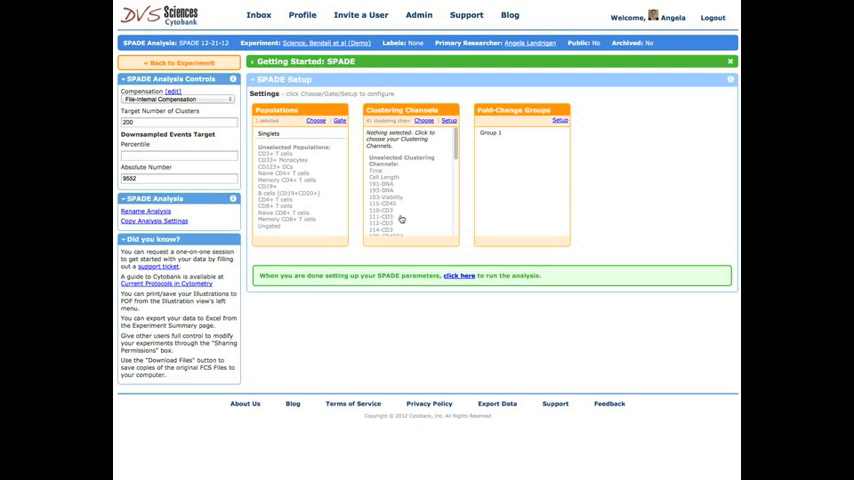
{"action": "left_click", "coordinate": [424, 120]}
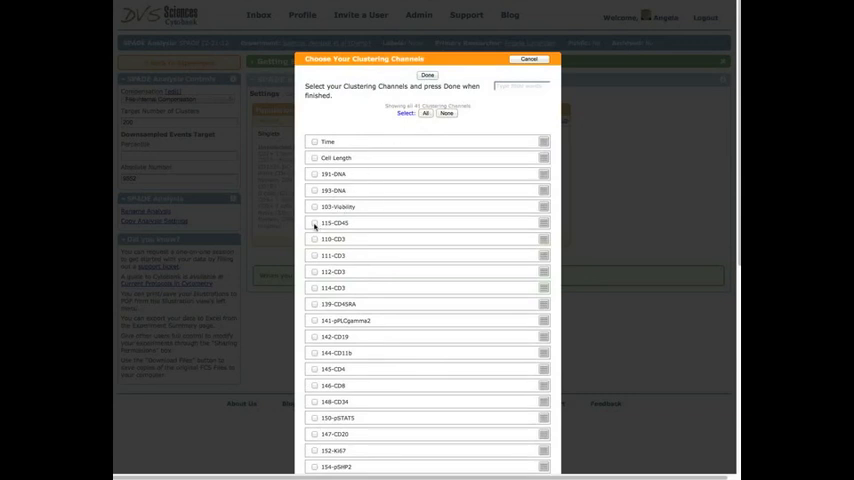
Step: Select the surface-marker clustering channels including CD4 and CD8, then go to the Group 1 fold-change setup
{"action": "left_click", "coordinate": [314, 224]}
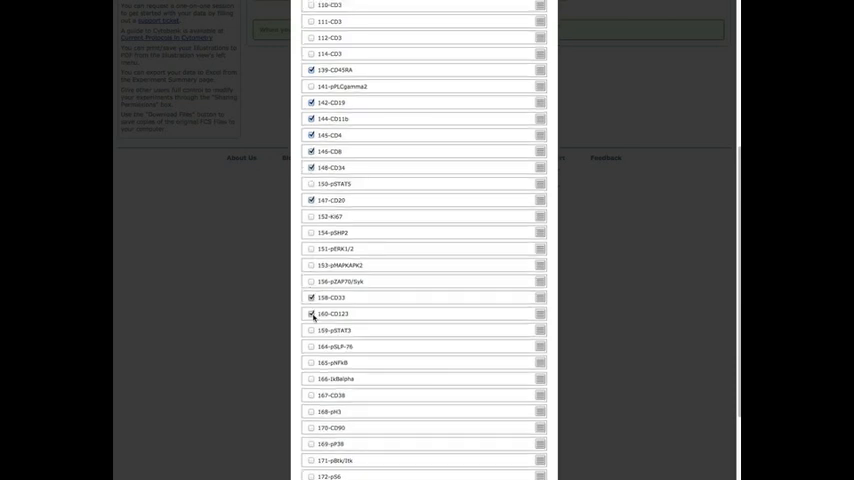
{"action": "scroll", "scroll_direction": "down", "scroll_amount": 3}
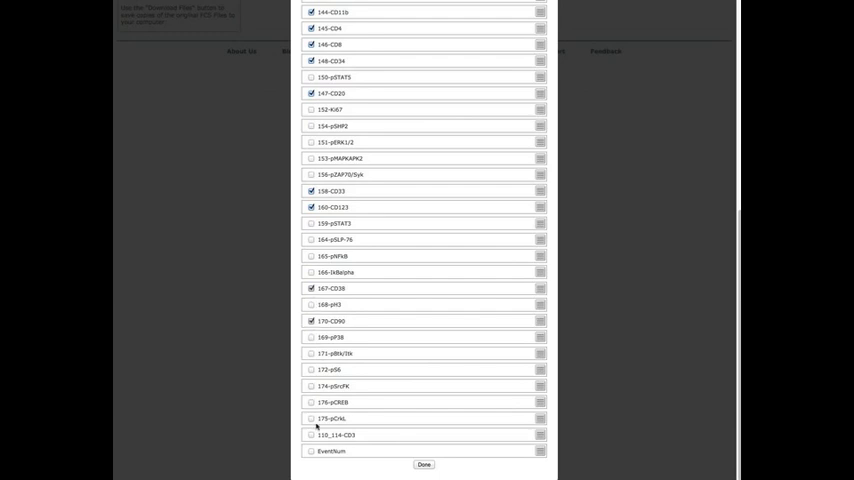
{"action": "left_click", "coordinate": [312, 434]}
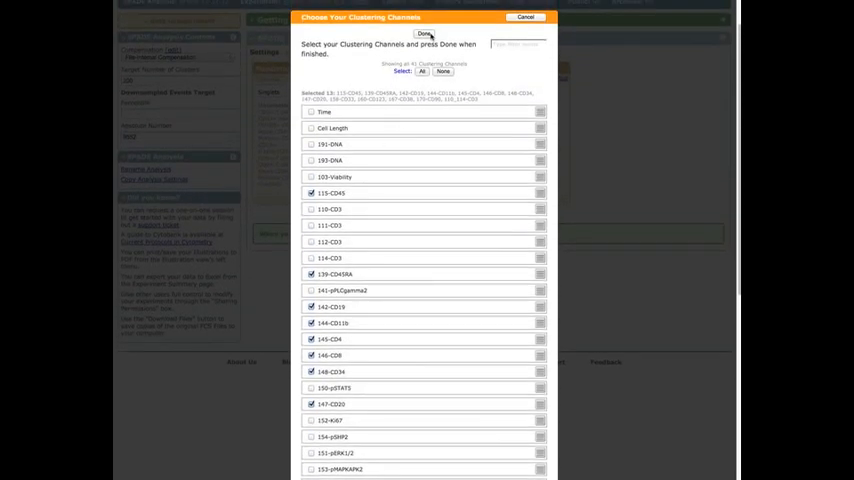
{"action": "left_click", "coordinate": [424, 32]}
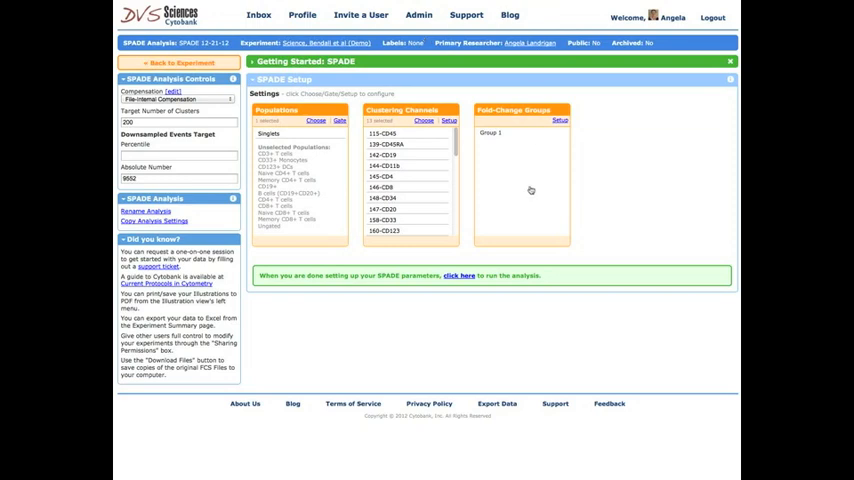
{"action": "mouse_move", "coordinate": [532, 192]}
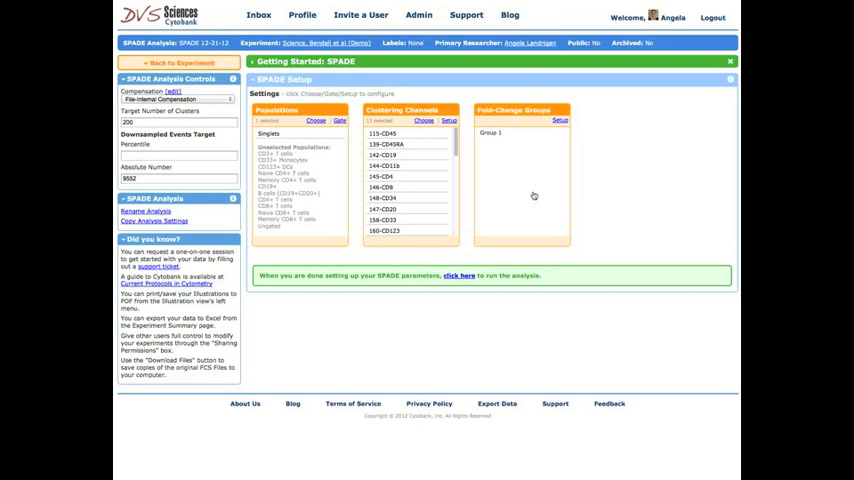
{"action": "left_click", "coordinate": [560, 120]}
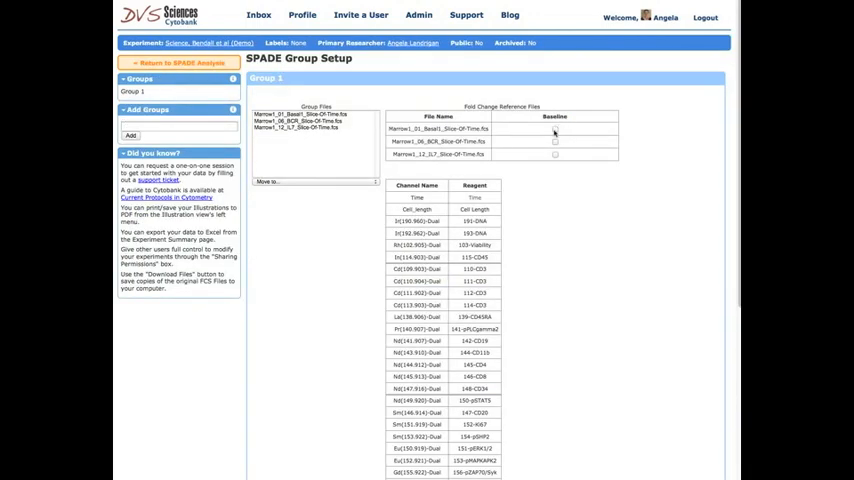
Step: Mark the basal marrow file as the Group 1 baseline and return to SPADE setup
{"action": "left_click", "coordinate": [556, 128]}
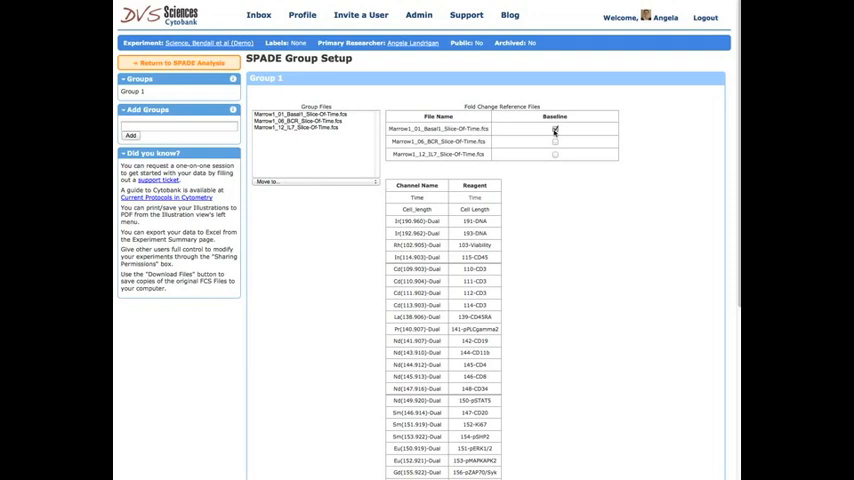
{"action": "left_click", "coordinate": [556, 128]}
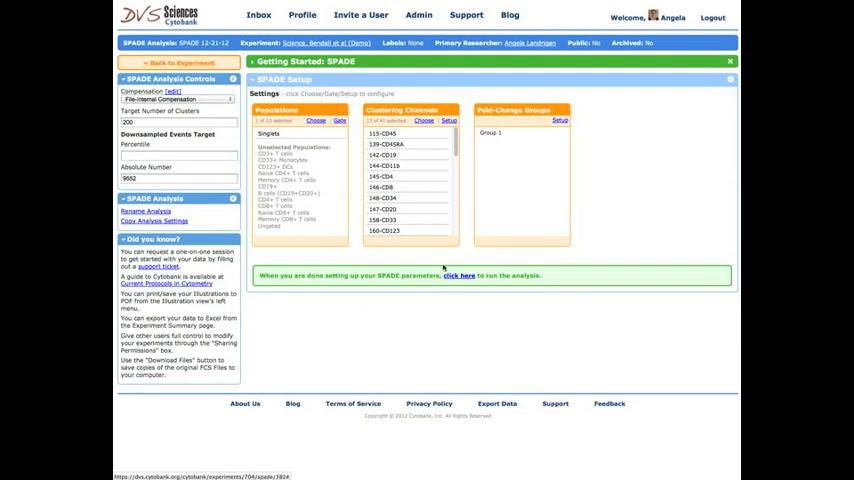
Step: Run the SPADE analysis with the saved population, channels and baseline
{"action": "left_click", "coordinate": [460, 276]}
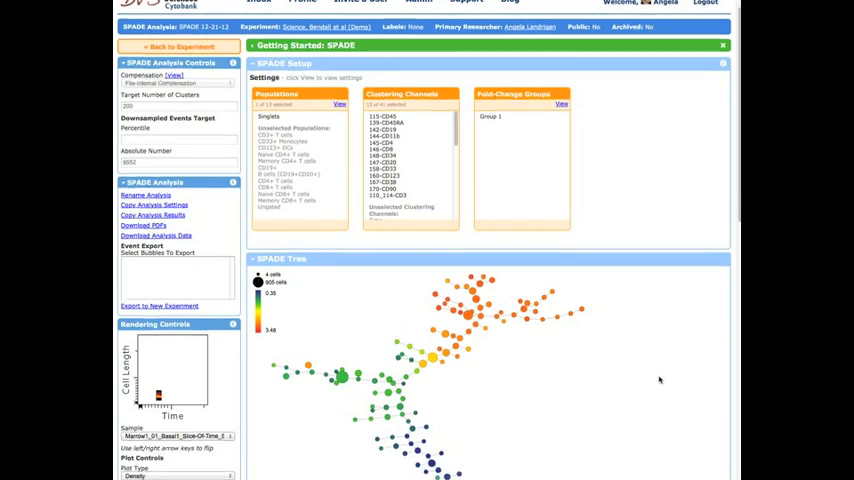
Step: Colour the tree by CD4 medians and lasso the cluster of high-CD4 nodes
{"action": "scroll", "scroll_direction": "down", "scroll_amount": 3}
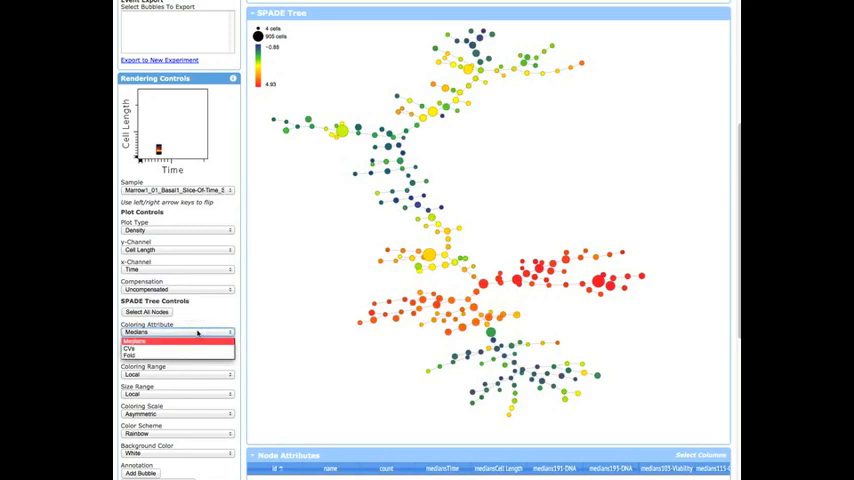
{"action": "left_click", "coordinate": [176, 344]}
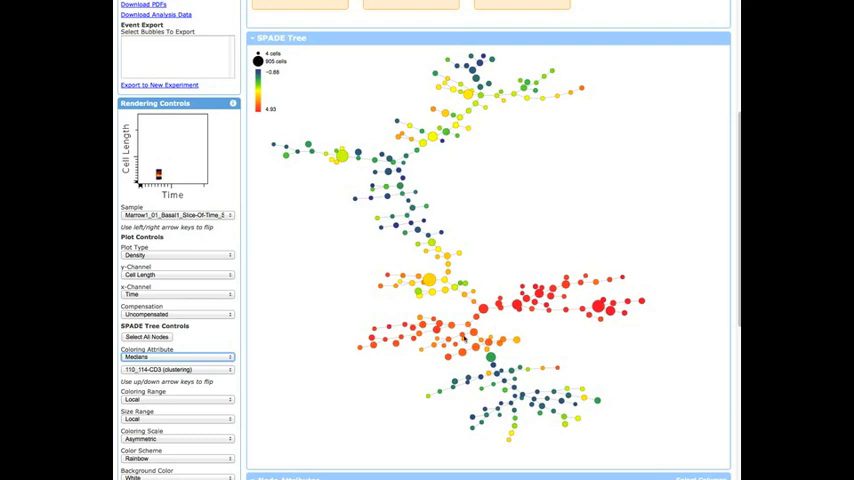
{"action": "left_click", "coordinate": [176, 368]}
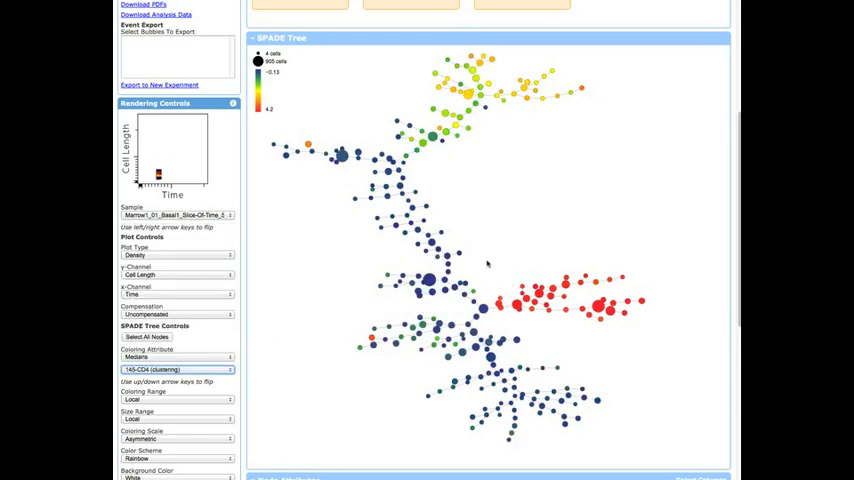
{"action": "left_click_drag", "start_coordinate": [488, 264], "coordinate": [658, 338]}
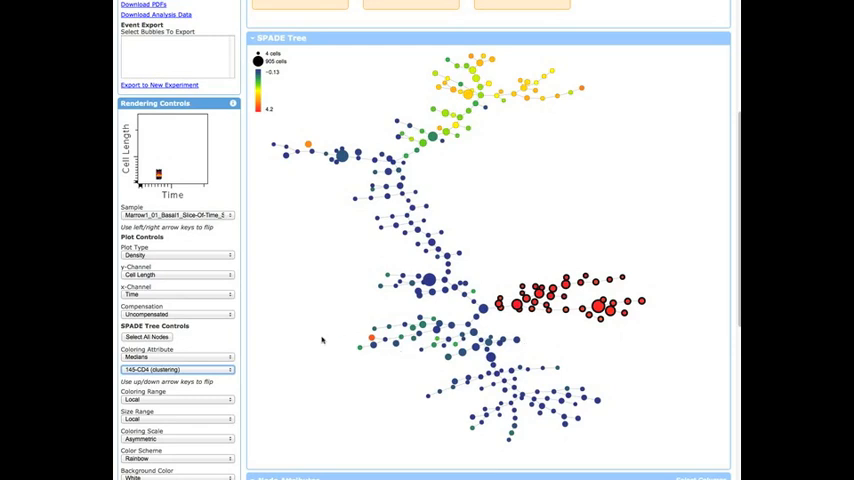
Step: Recolour by CD8, lasso the high-CD8 nodes and bubble them as CD8+ T cells
{"action": "scroll", "scroll_direction": "down", "scroll_amount": 3}
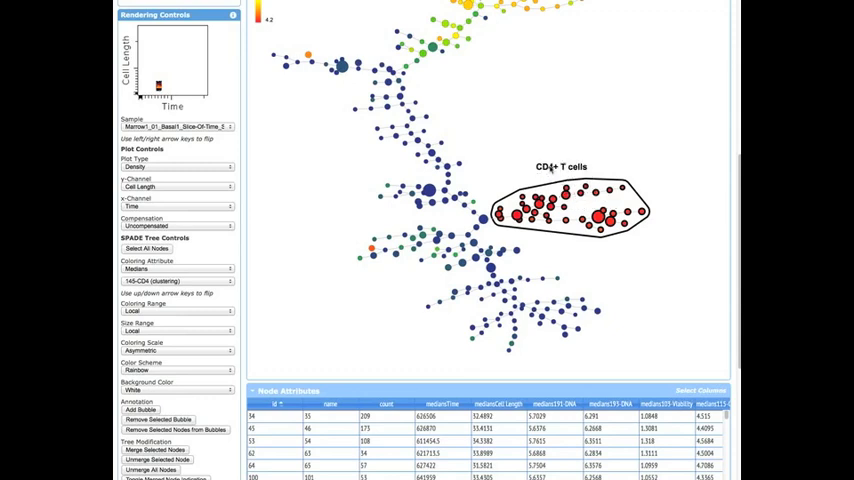
{"action": "left_click", "coordinate": [178, 280]}
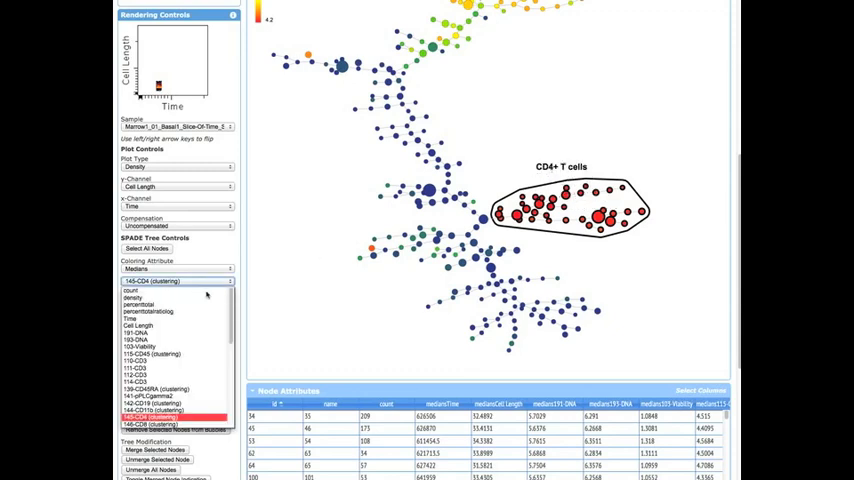
{"action": "left_click", "coordinate": [164, 424]}
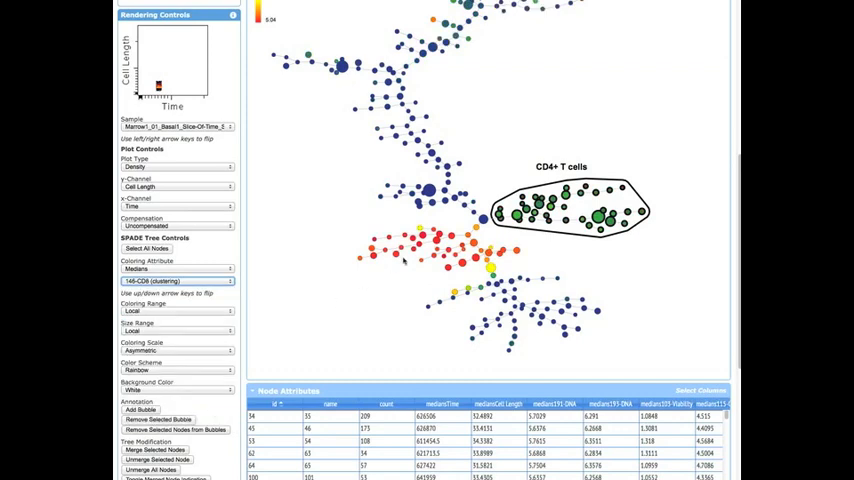
{"action": "left_click_drag", "start_coordinate": [348, 236], "coordinate": [472, 282]}
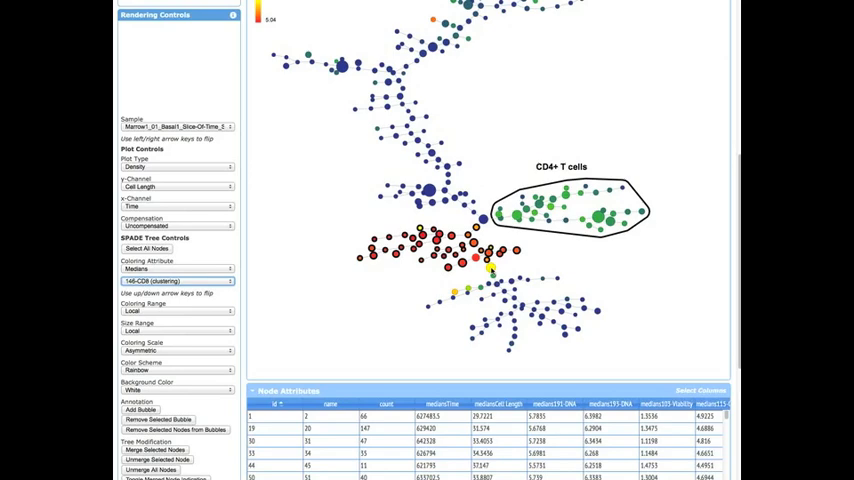
{"action": "left_click", "coordinate": [142, 410]}
{"action": "type", "text": "CD8+ T cells"}
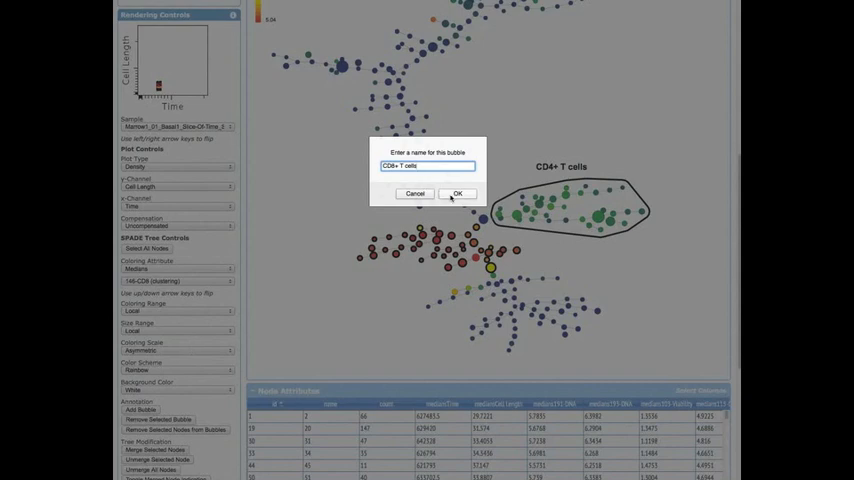
{"action": "left_click", "coordinate": [458, 192]}
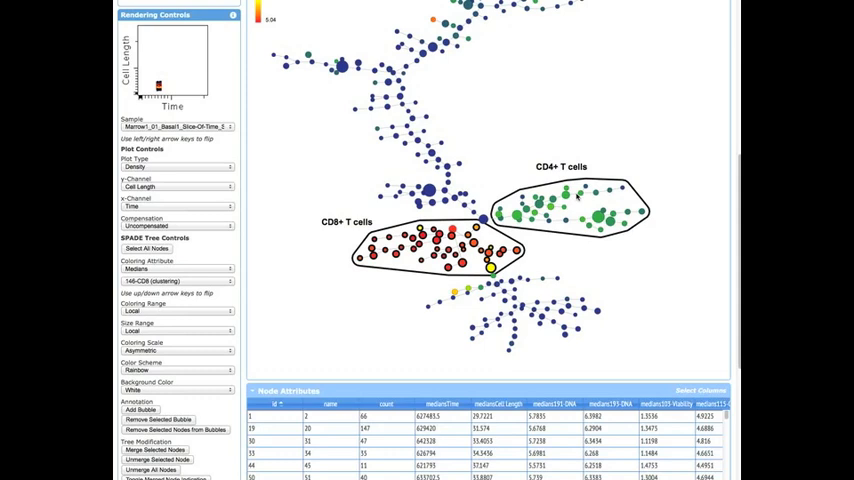
{"action": "mouse_move", "coordinate": [212, 264]}
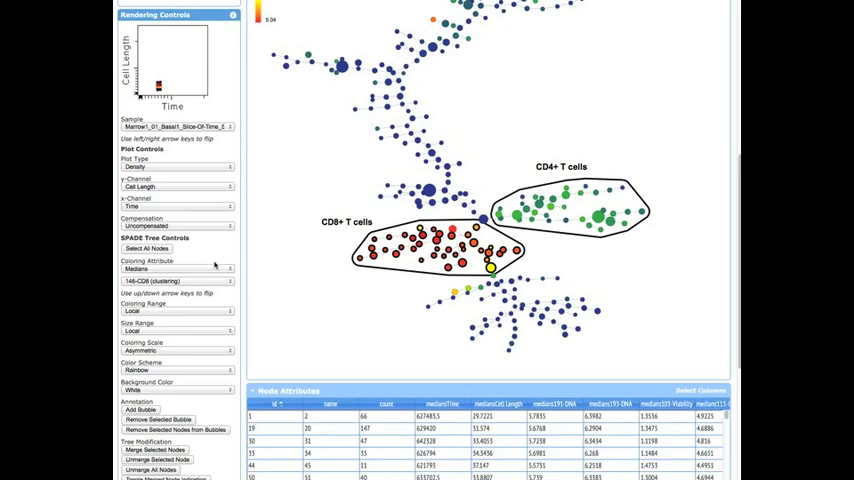
Step: Recolour the bubbled tree by other marker medians and switch to another sample
{"action": "left_click", "coordinate": [176, 280]}
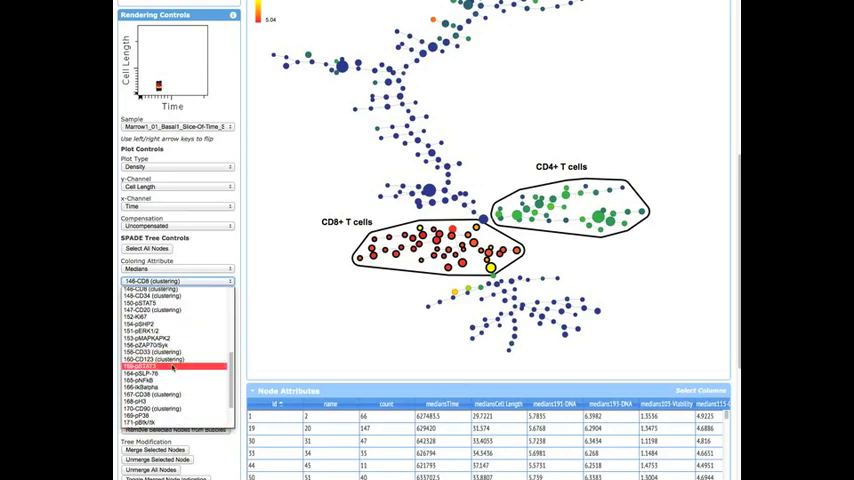
{"action": "left_click", "coordinate": [164, 304]}
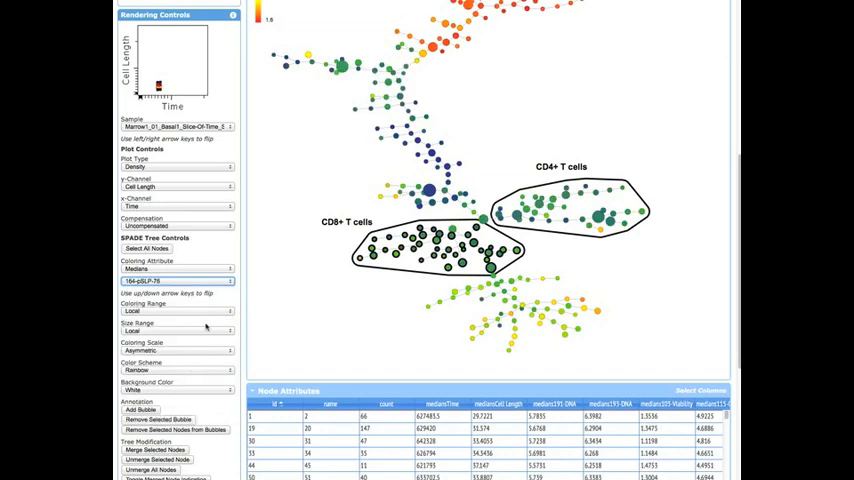
{"action": "left_click", "coordinate": [176, 280]}
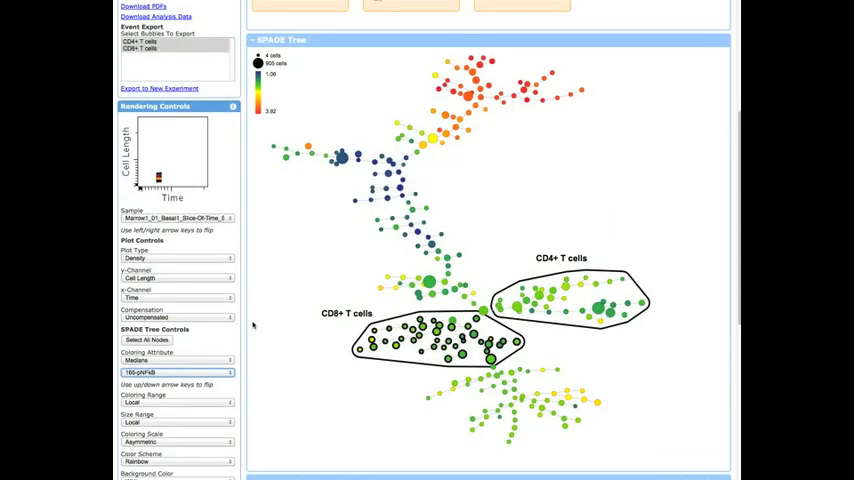
{"action": "left_click", "coordinate": [176, 372]}
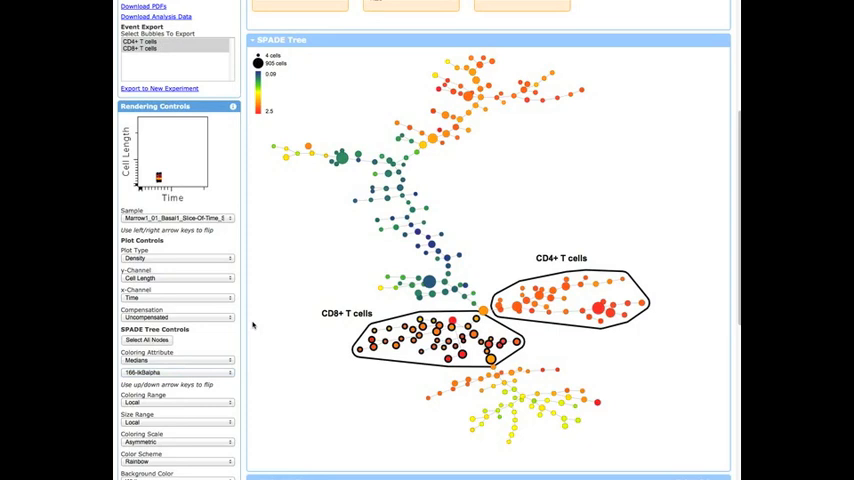
{"action": "left_click", "coordinate": [176, 372]}
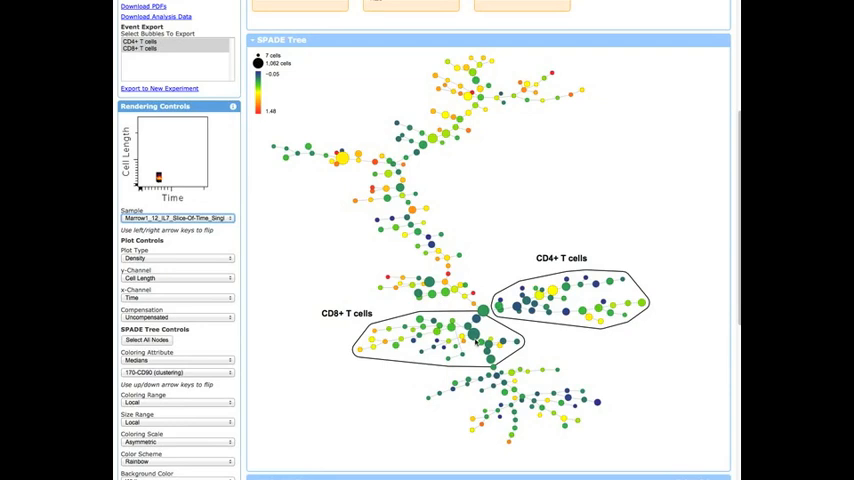
Step: Set the node plot's y-channel to a marker instead of cell length
{"action": "left_click", "coordinate": [472, 332]}
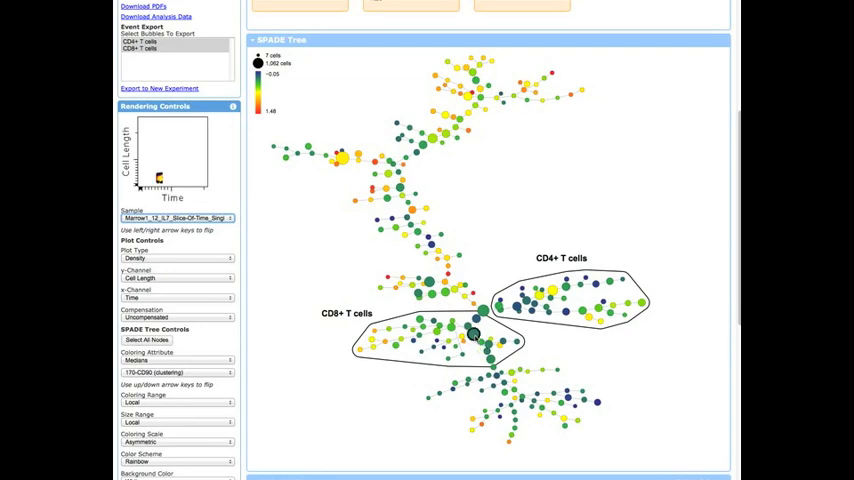
{"action": "mouse_move", "coordinate": [208, 282]}
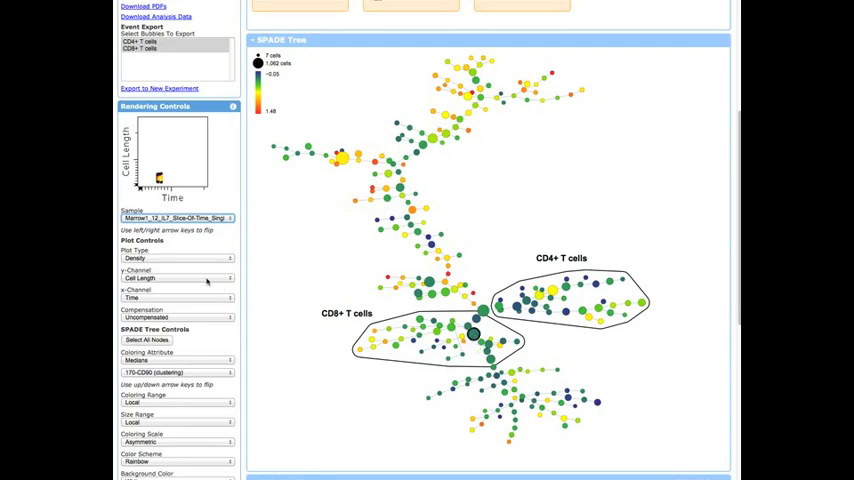
{"action": "left_click", "coordinate": [176, 278]}
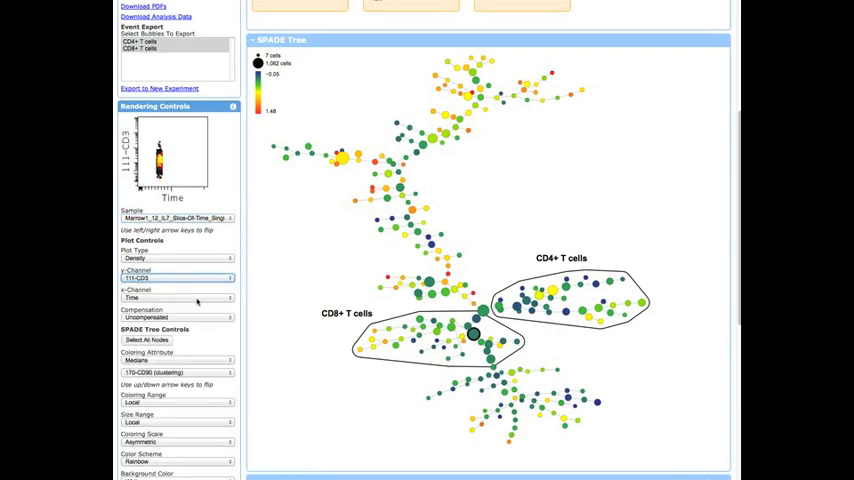
{"action": "left_click", "coordinate": [176, 298]}
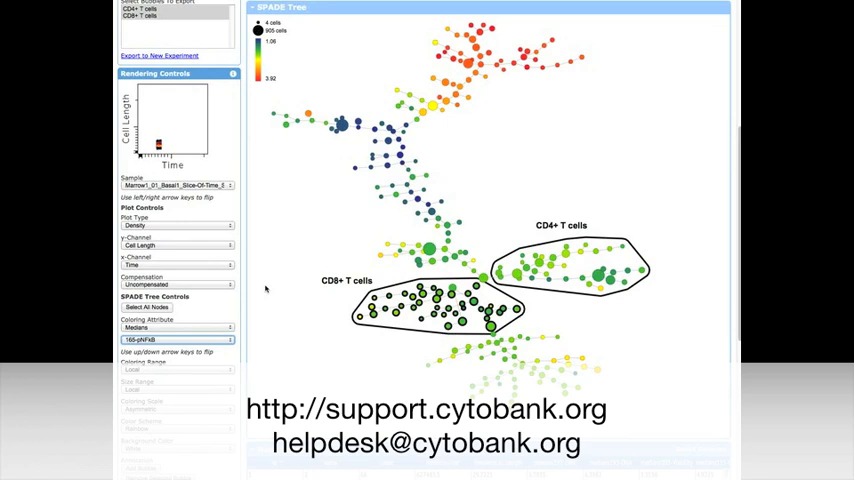
{"action": "scroll", "scroll_direction": "down", "scroll_amount": 3}
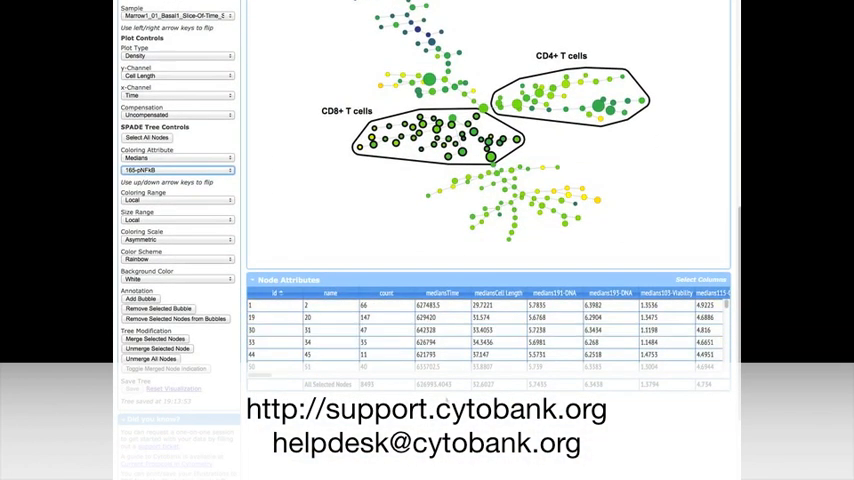